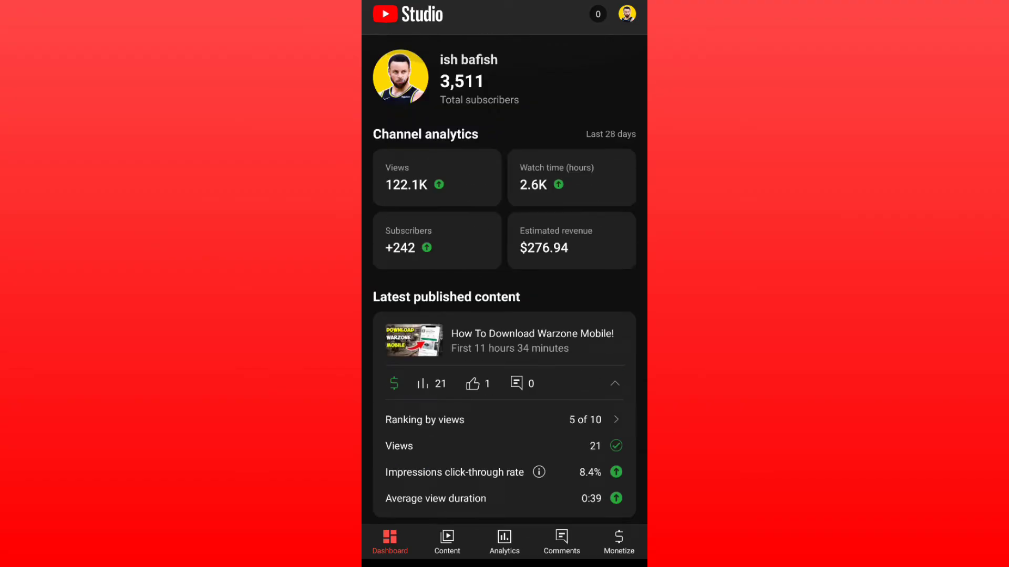
Open YouTube Studio's Play Store listing and install the latest update
left_click(505, 540)
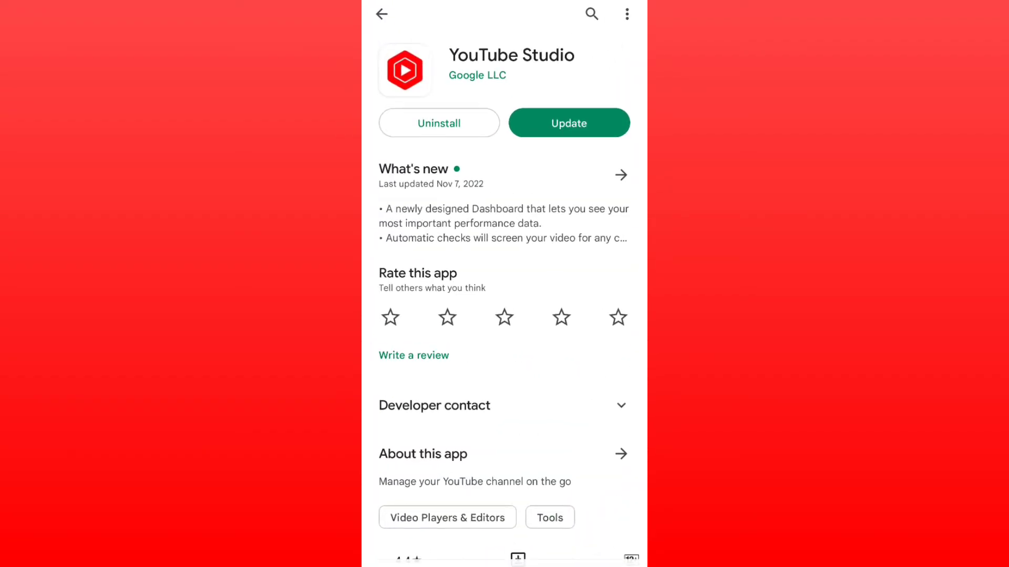
left_click(568, 123)
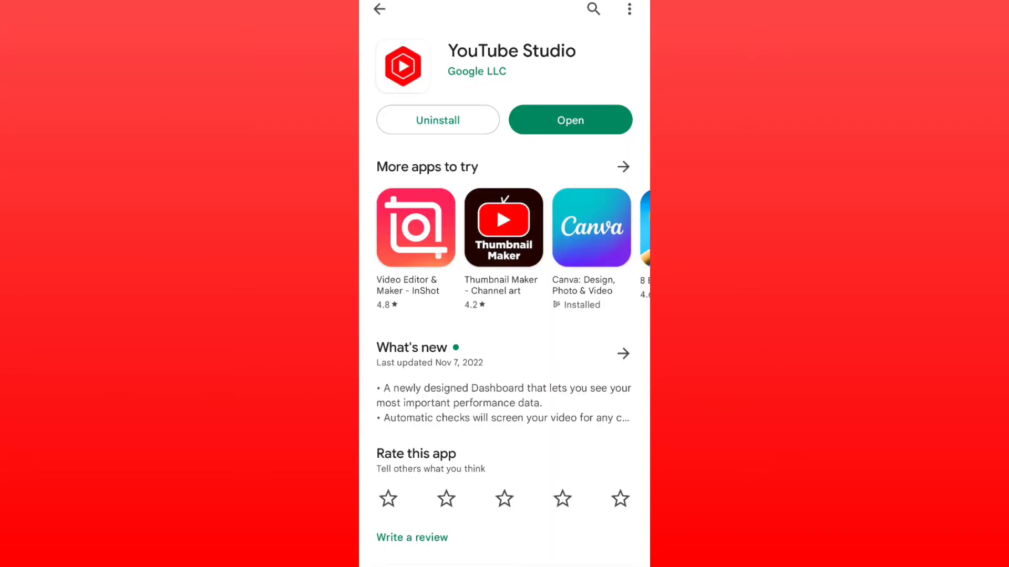
left_click(568, 119)
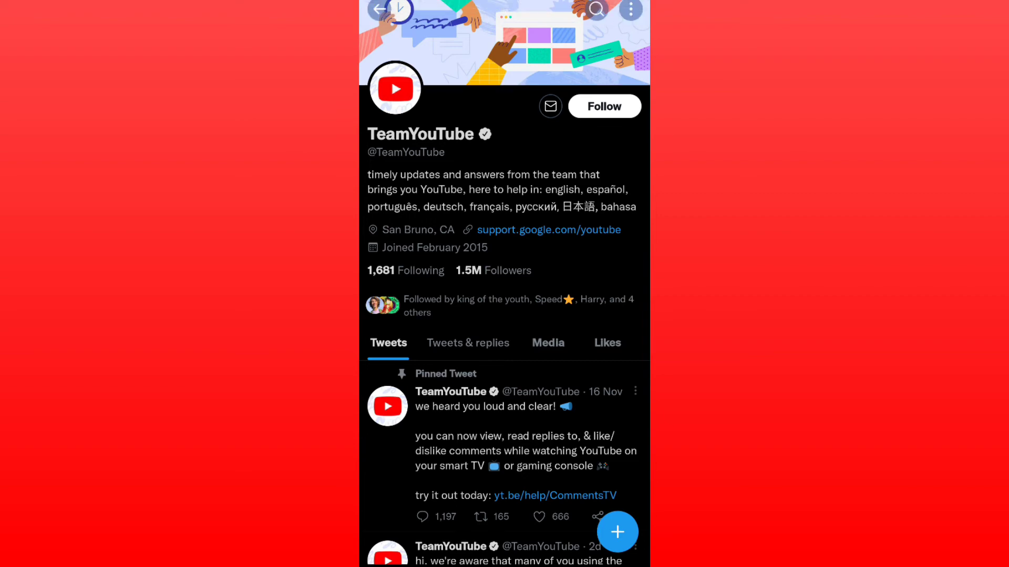
left_click(468, 342)
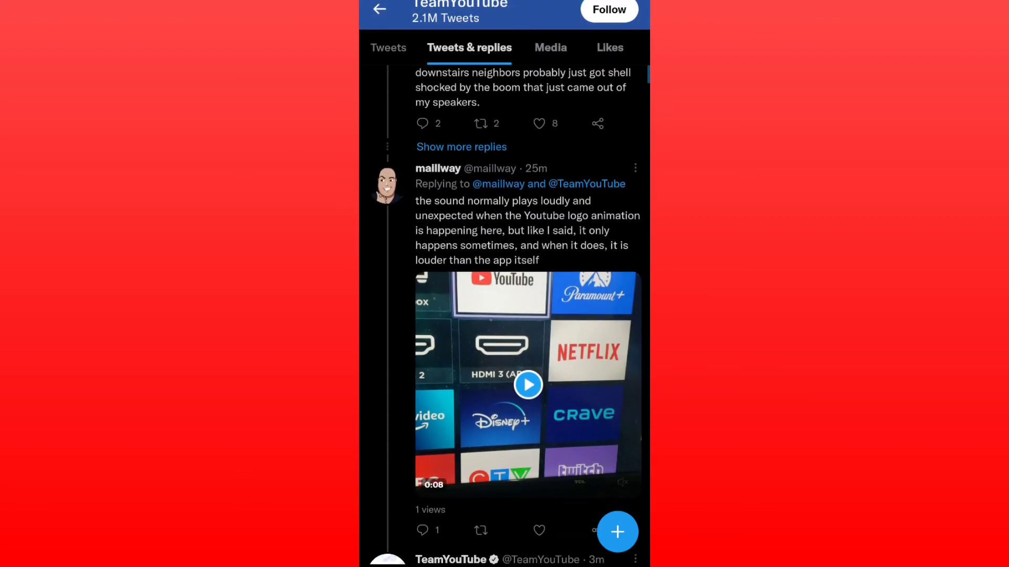
scroll("up", 3)
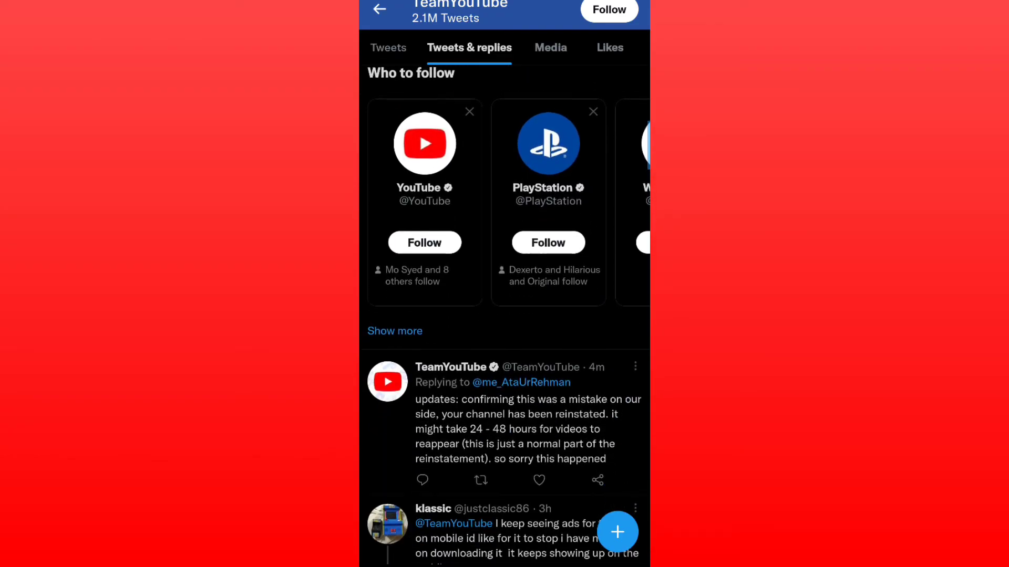
scroll("down", 3)
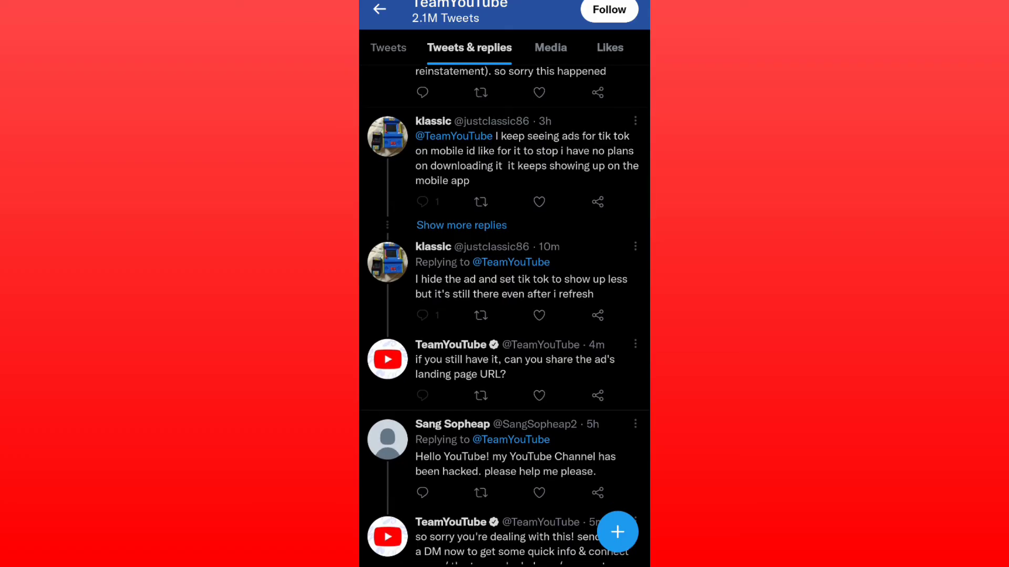
left_click(379, 9)
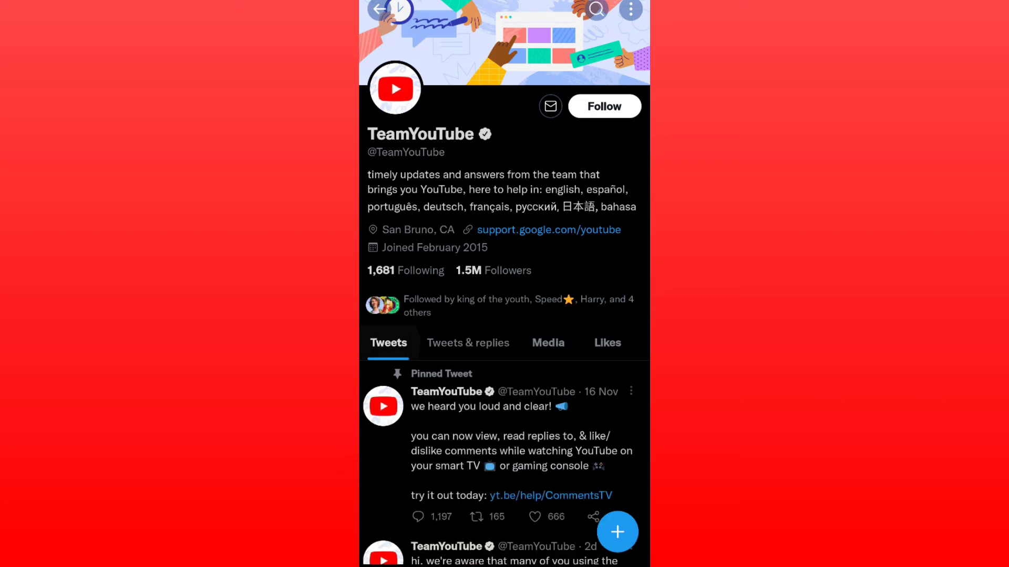